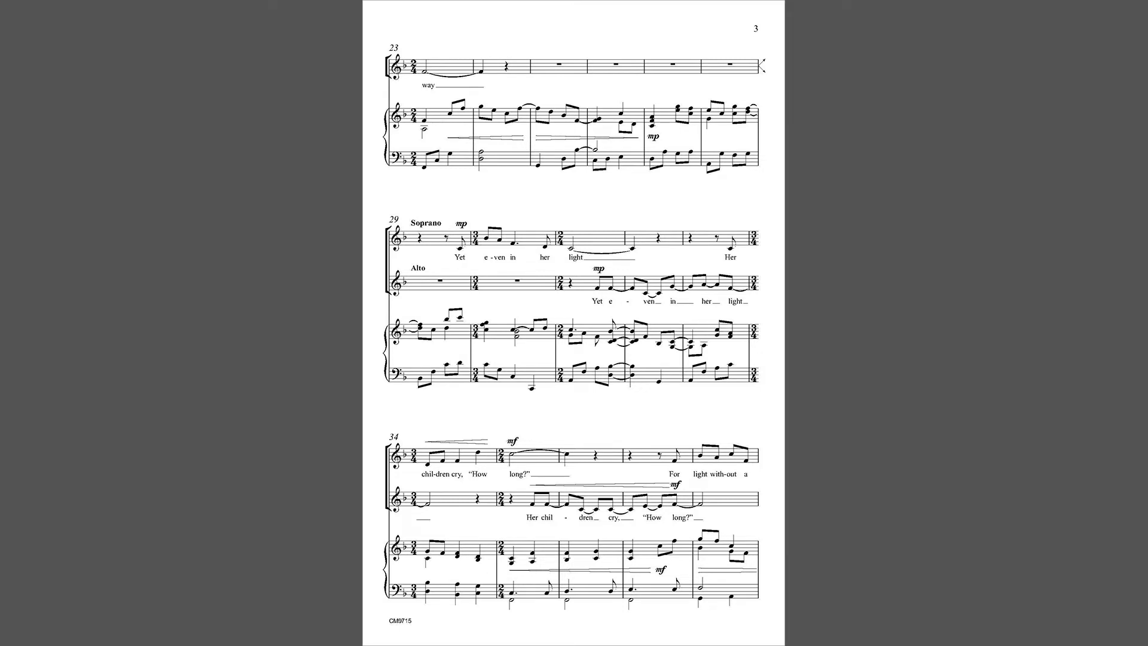
scroll(down, 3)
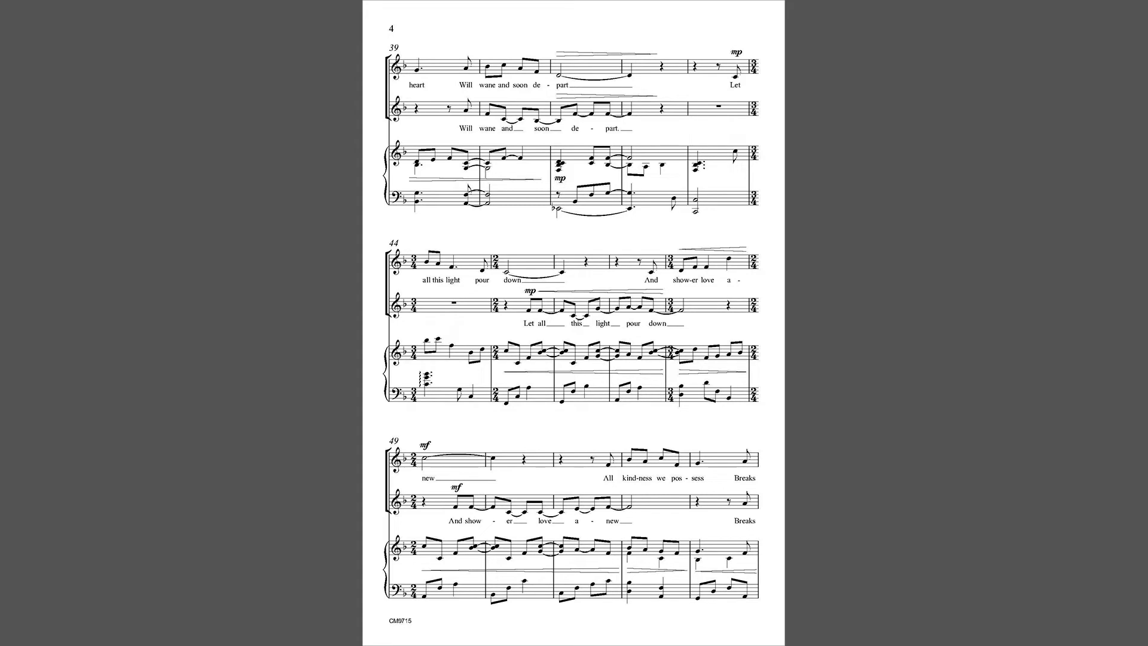
scroll(down, 3)
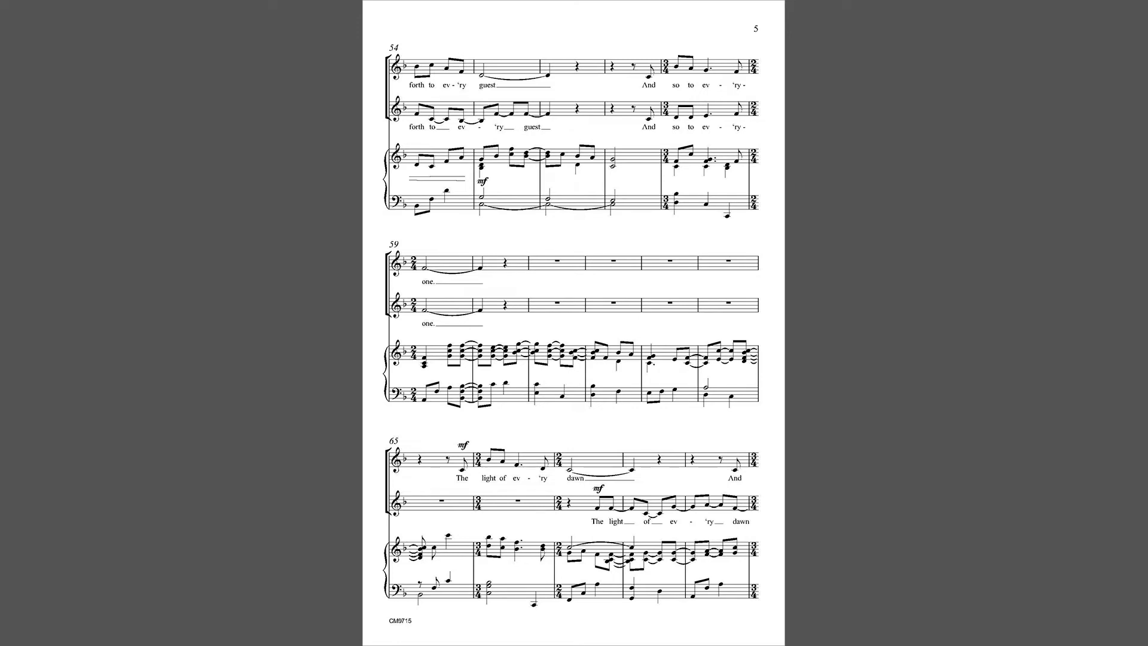
scroll(down, 3)
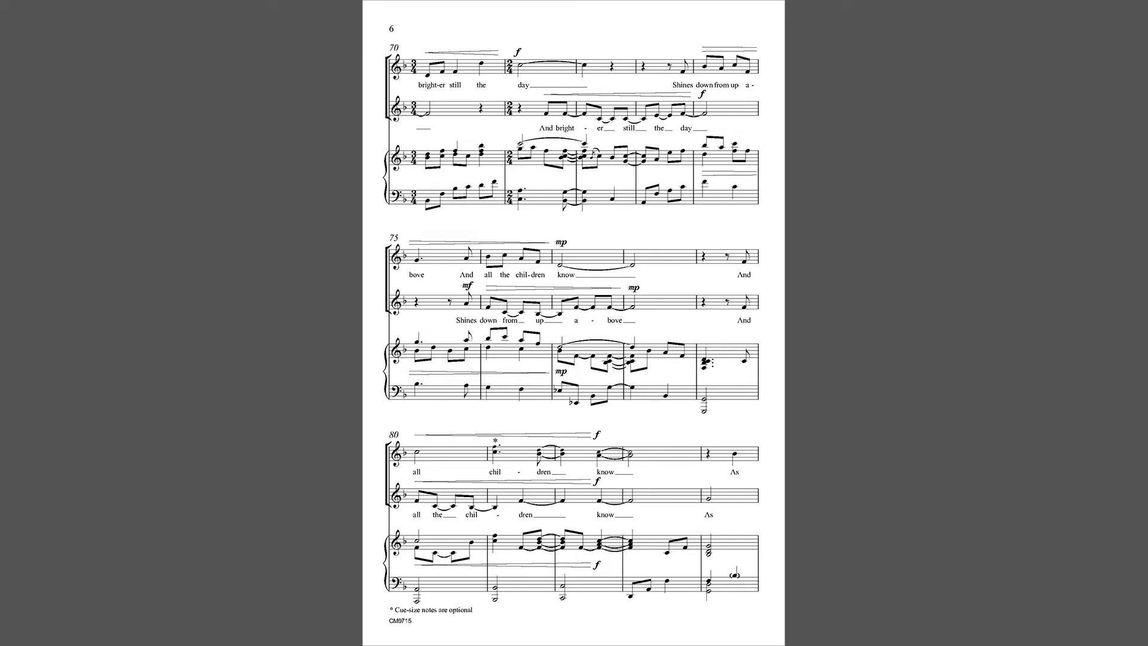
scroll(down, 3)
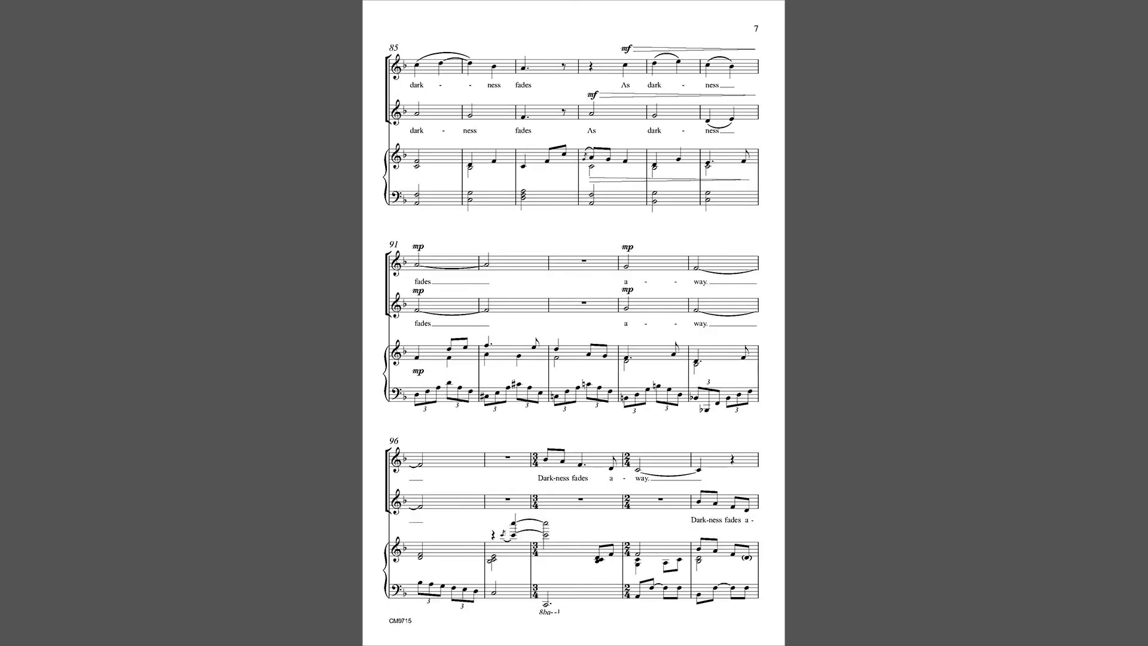